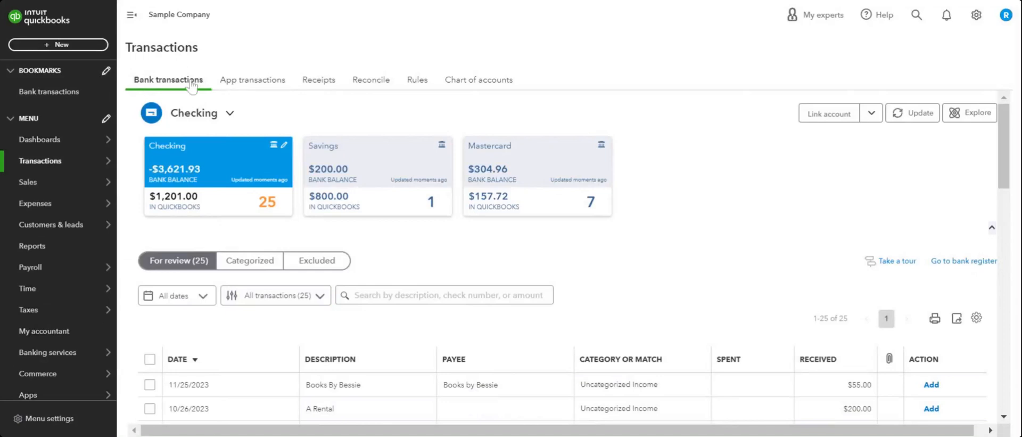
mouse_move(158, 97)
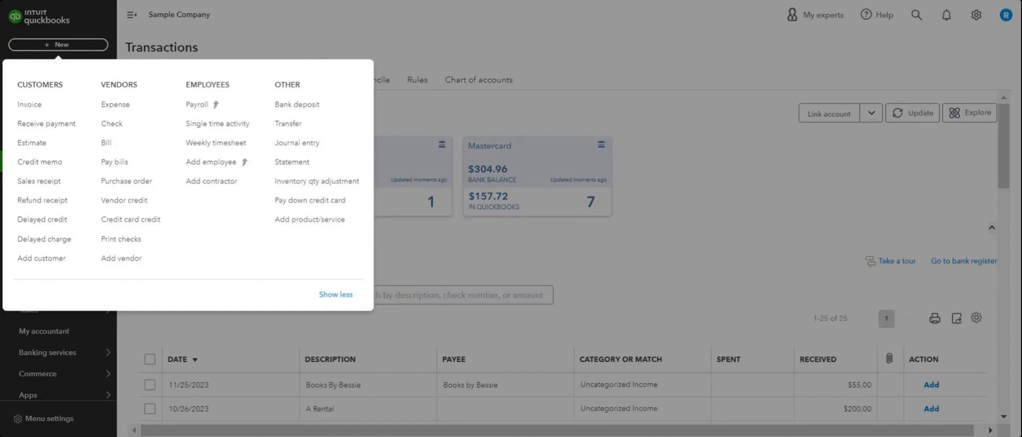
mouse_move(127, 181)
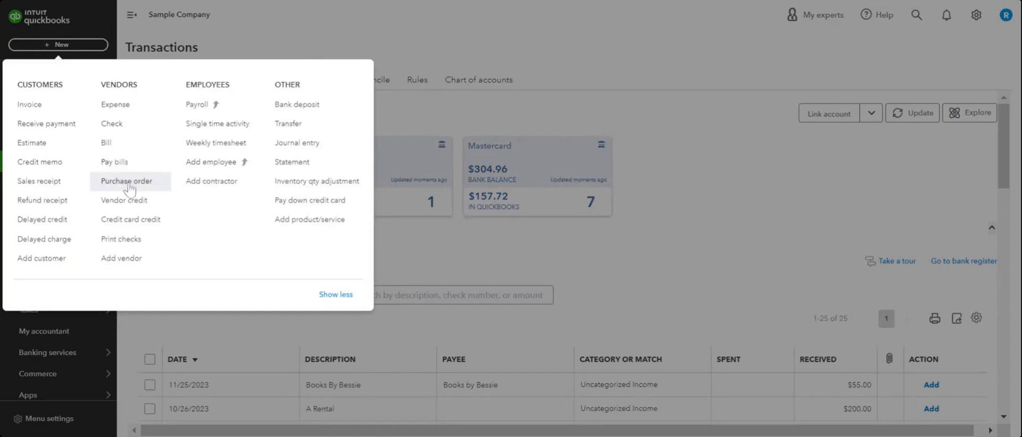
Begin a purchase order with Brosnahan Insurance Agency as the vendor.
left_click(127, 180)
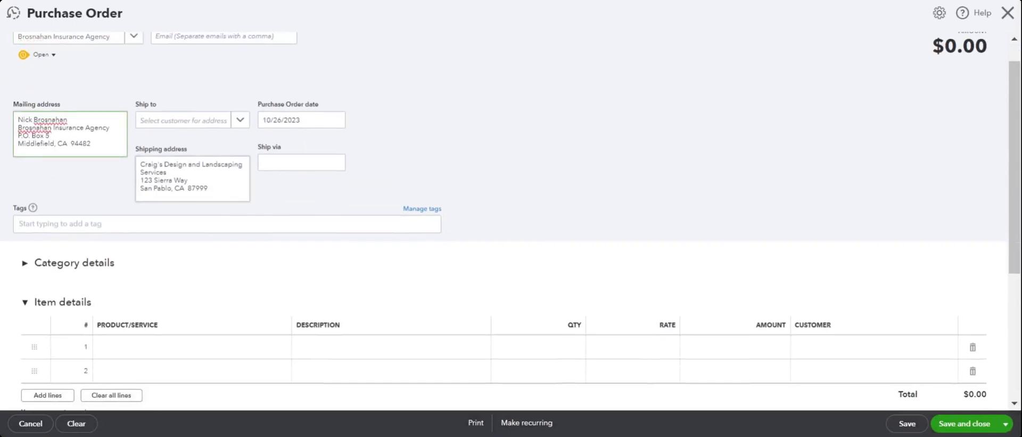
scroll("down", 3)
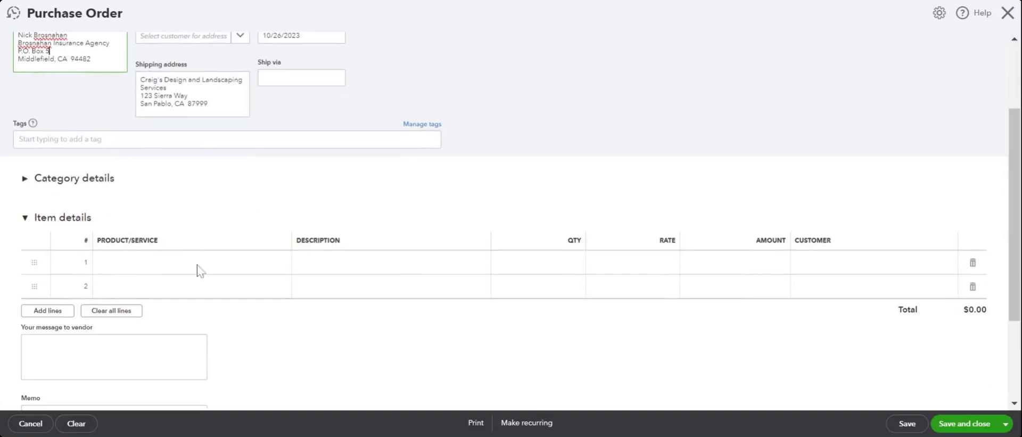
mouse_move(168, 271)
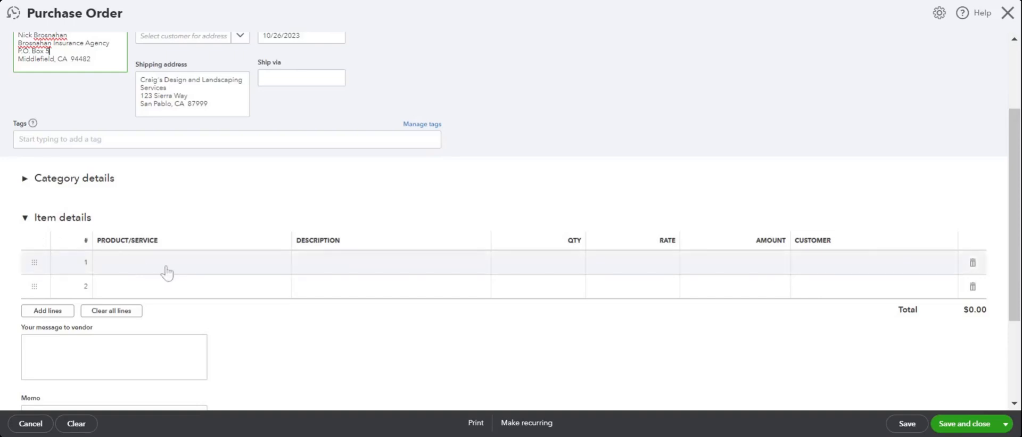
Add line 1 Pump qty 100 rate 10 and line 2 Soil qty 10 rate 6.50, totalling $1,065.00.
left_click(189, 263)
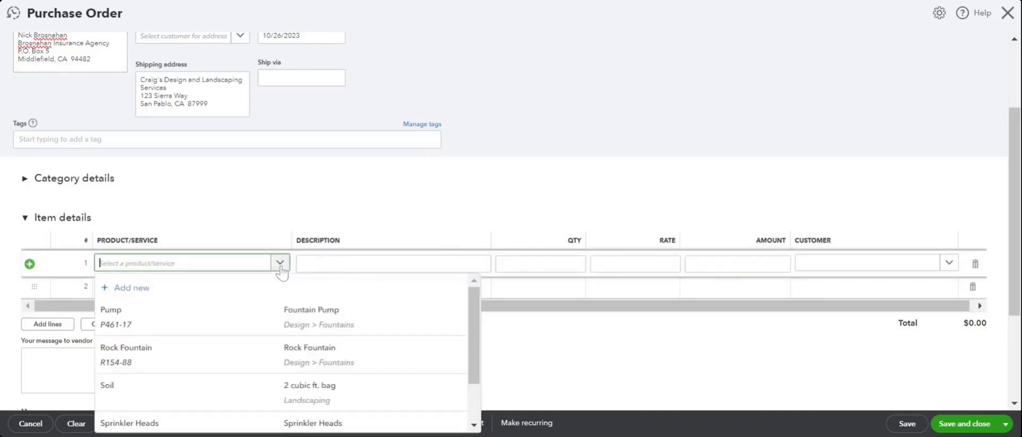
left_click(110, 309)
type("100")
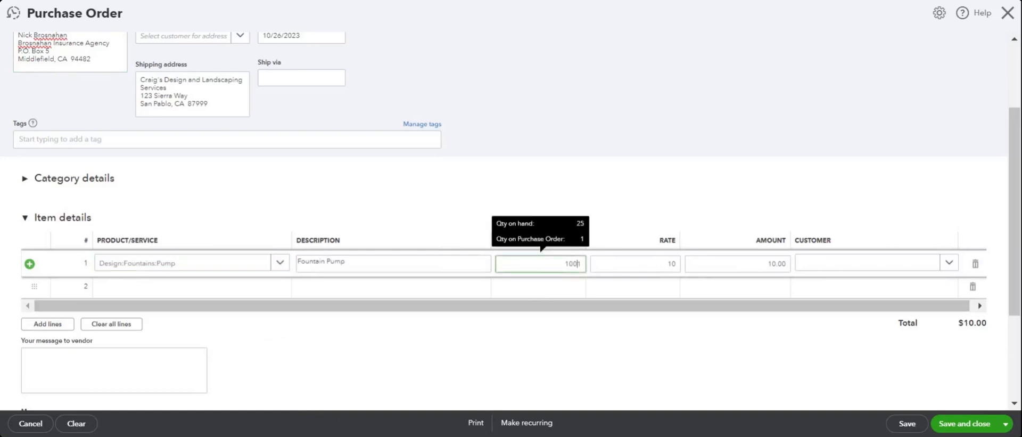
left_click(634, 263)
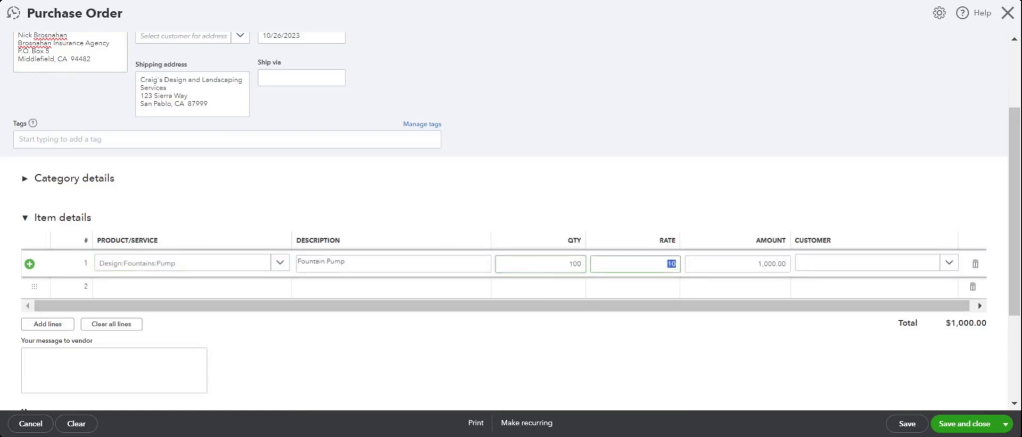
left_click(280, 286)
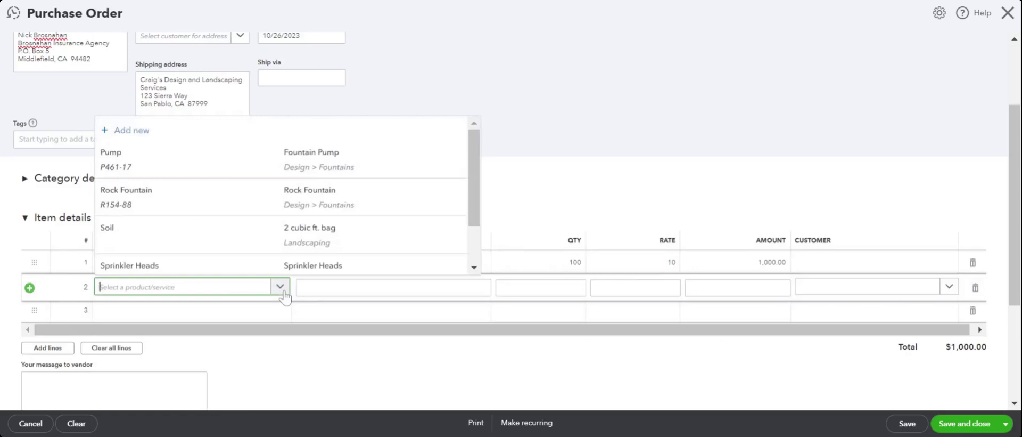
left_click(107, 227)
type("10")
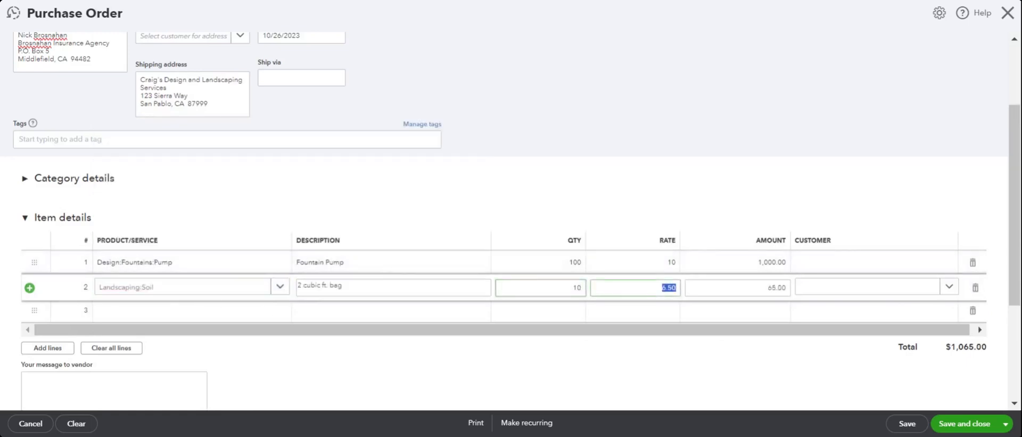
scroll("down", 3)
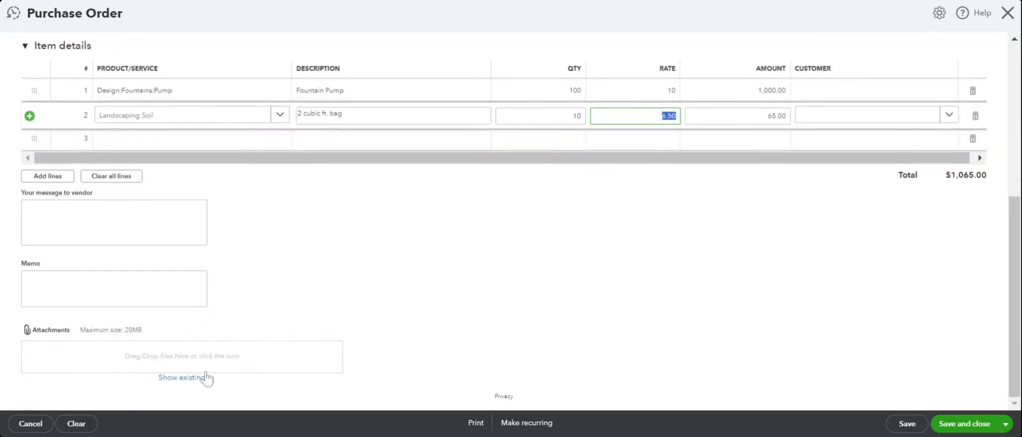
mouse_move(447, 202)
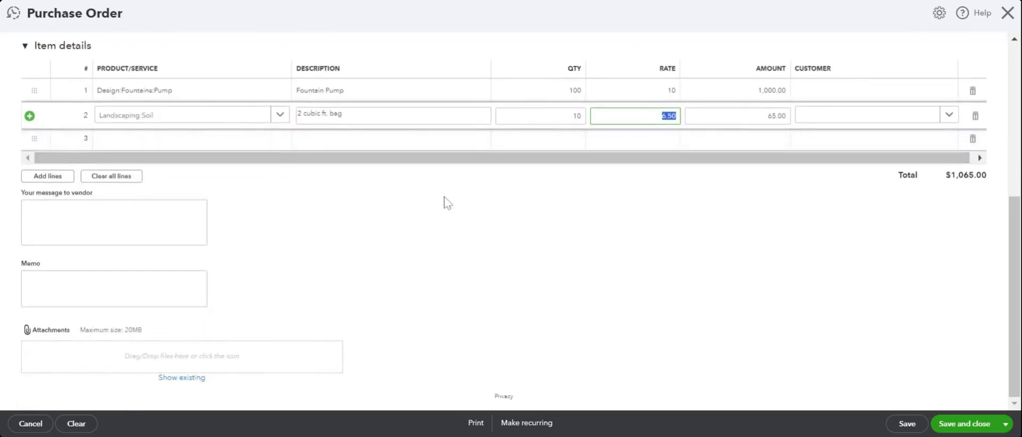
scroll("up", 3)
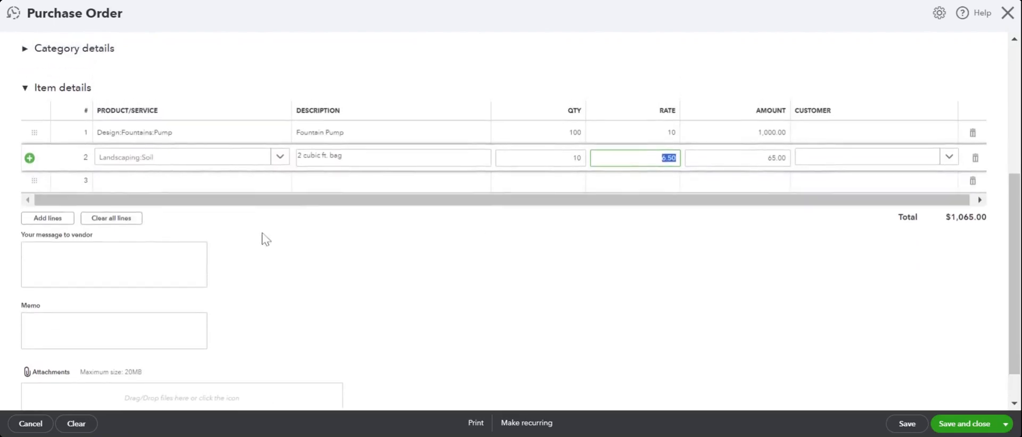
left_click(113, 299)
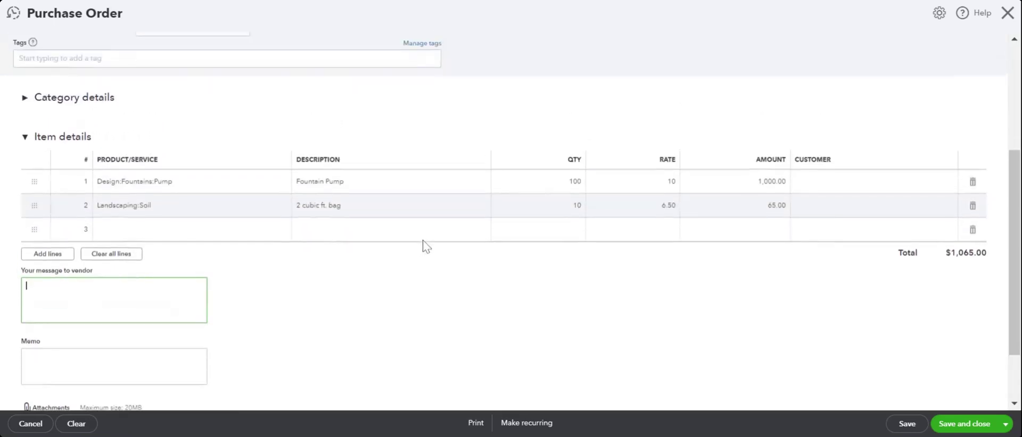
left_click(114, 364)
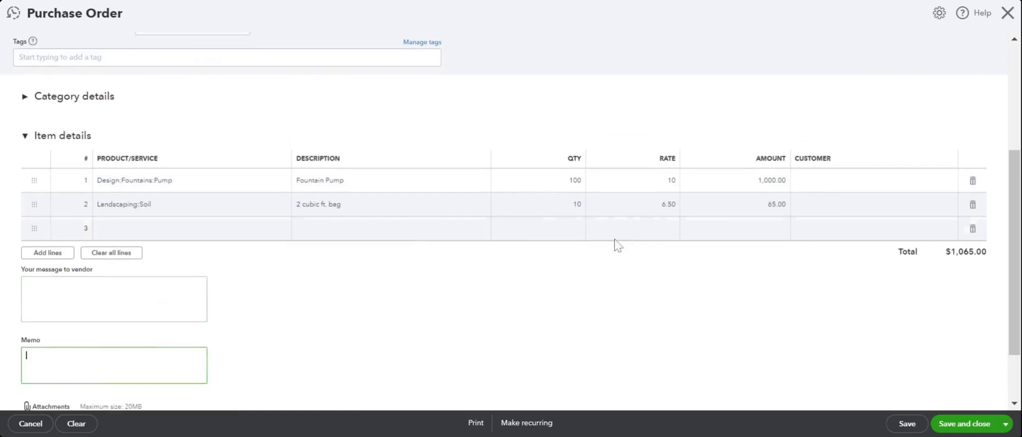
scroll("up", 3)
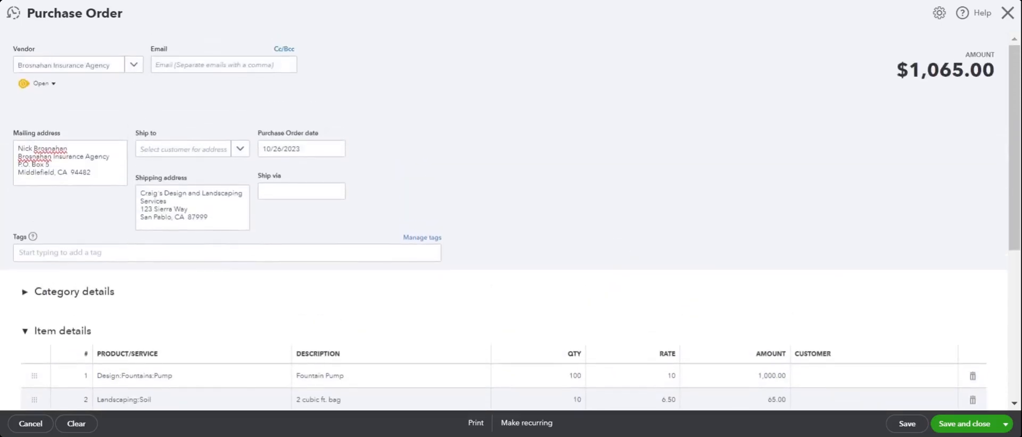
scroll("down", 3)
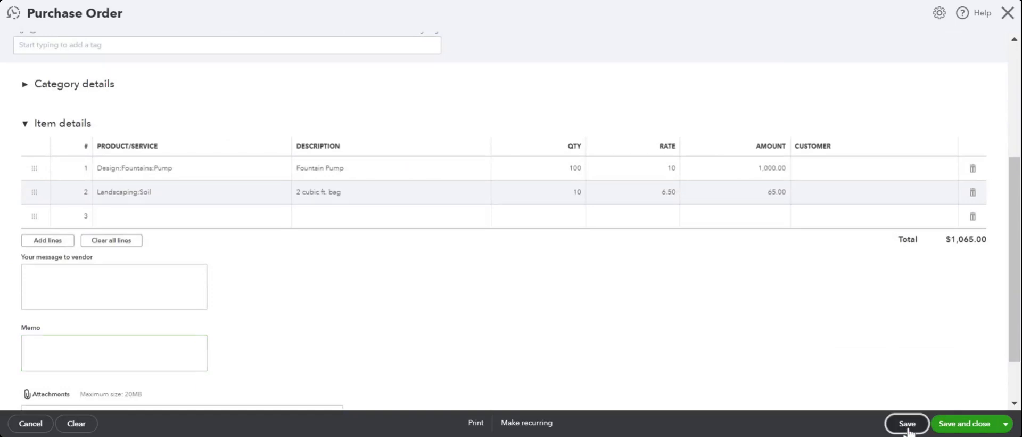
Save the purchase order, recording it as purchase order #1006 for $1,065.00.
left_click(907, 422)
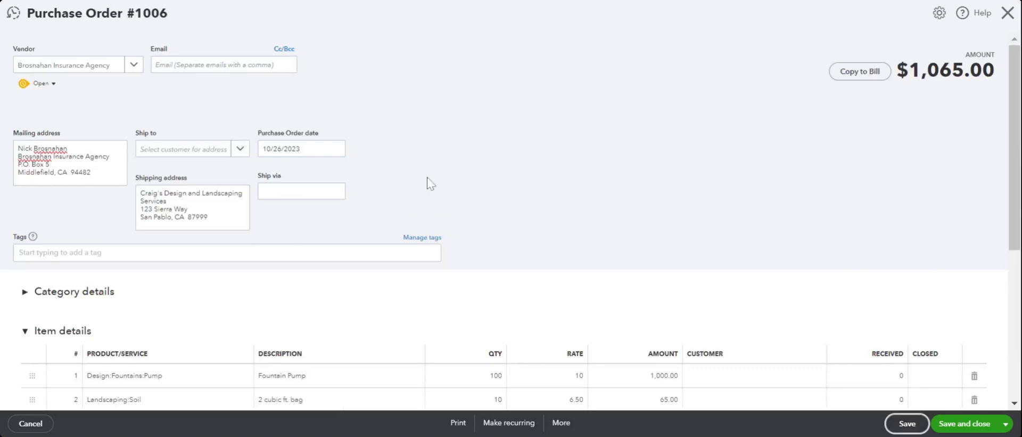
mouse_move(546, 121)
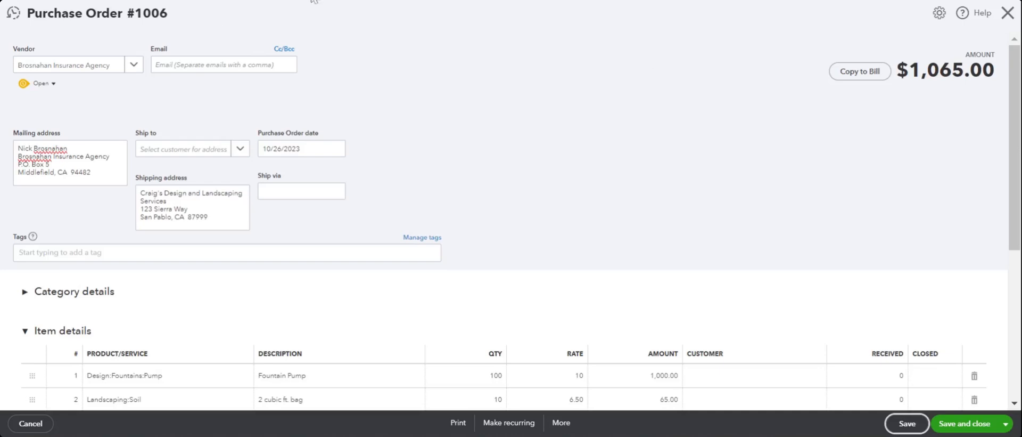
mouse_move(718, 410)
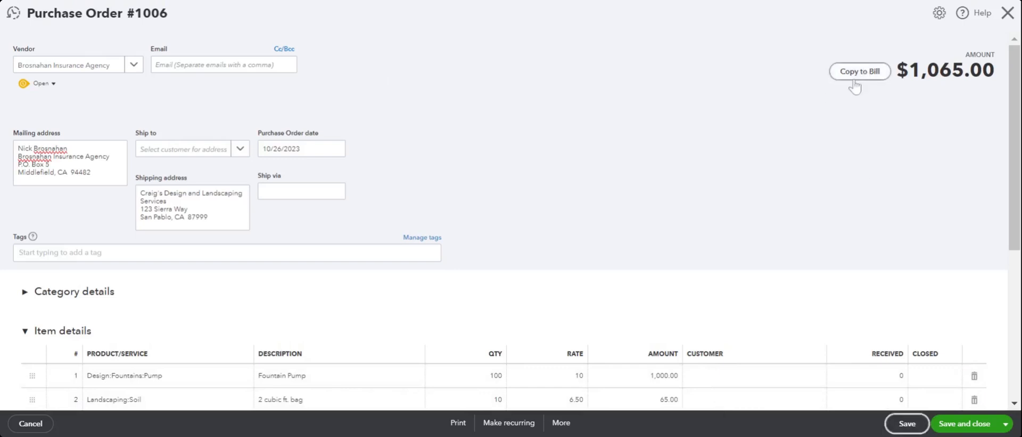
Copy purchase order #1006 into a bill with both item lines and bill number 1234.
left_click(860, 71)
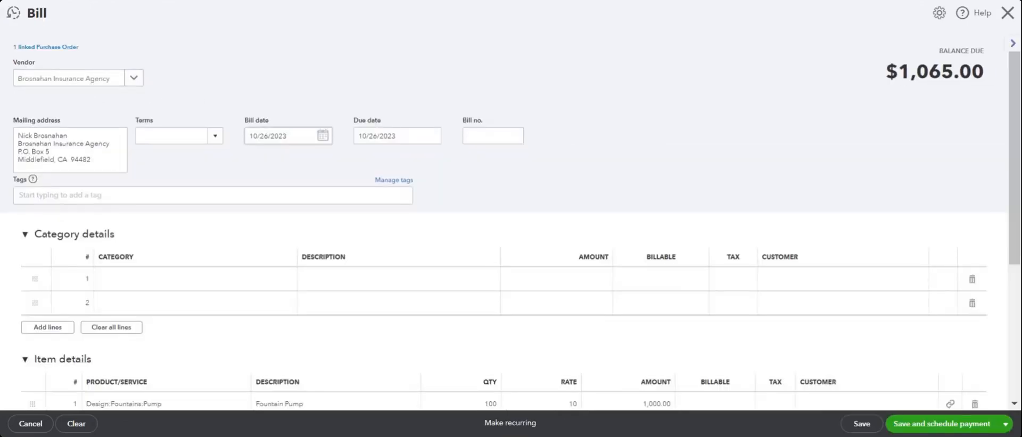
scroll("down", 3)
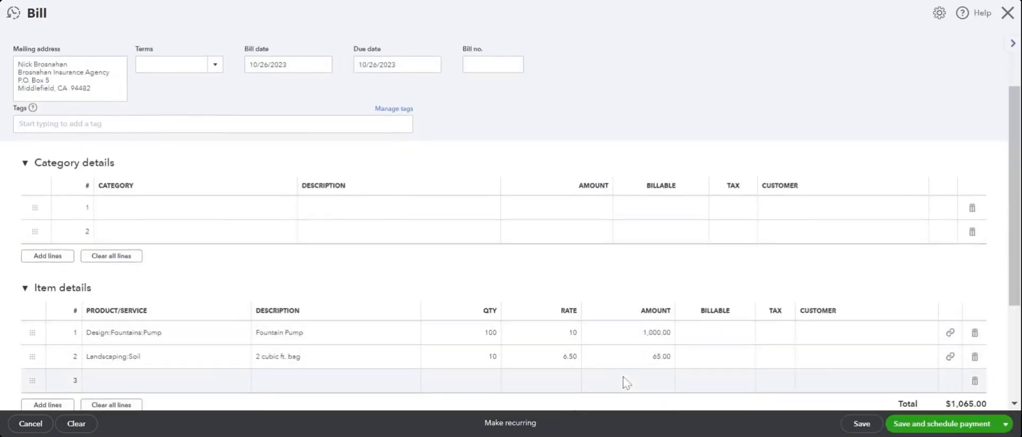
scroll("down", 3)
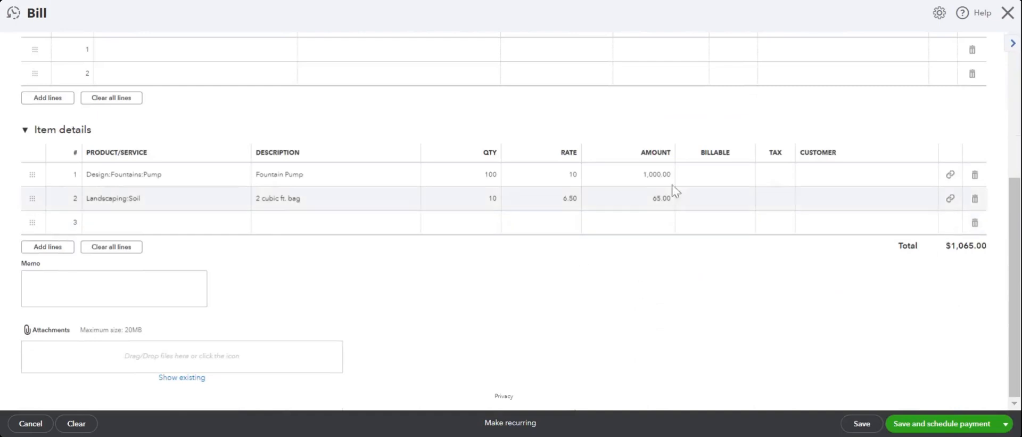
scroll("up", 3)
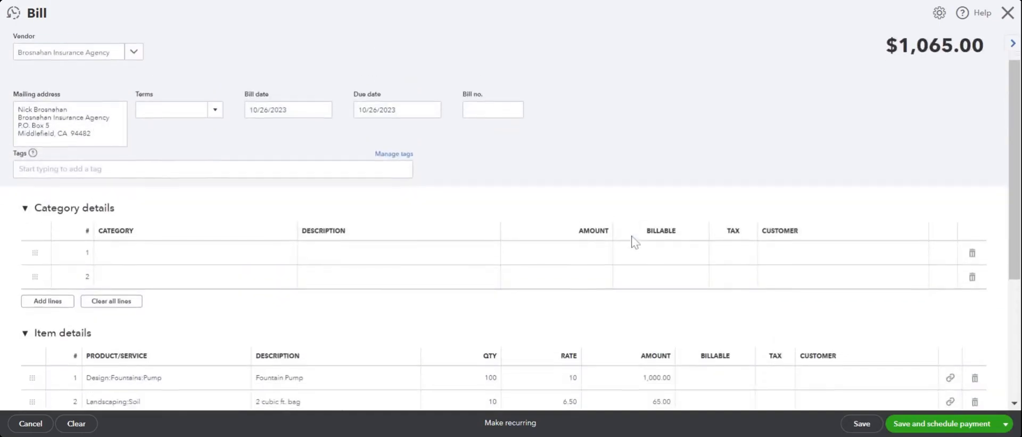
type("12")
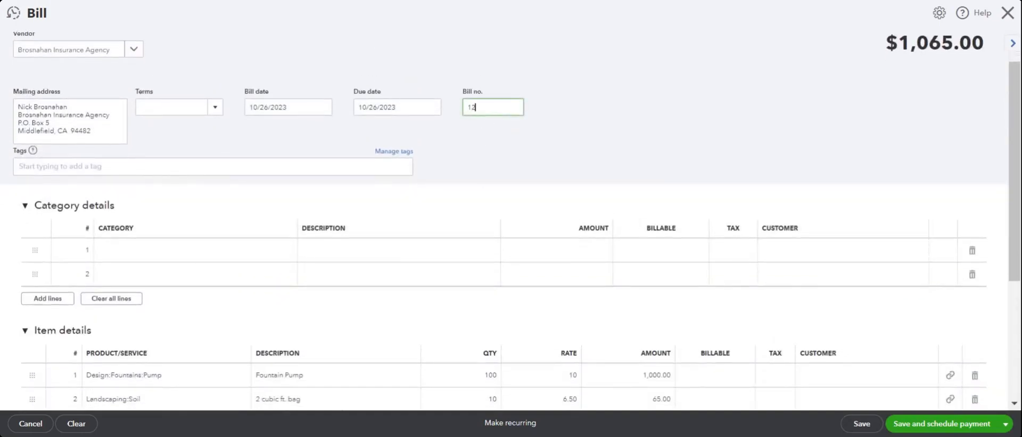
scroll("down", 3)
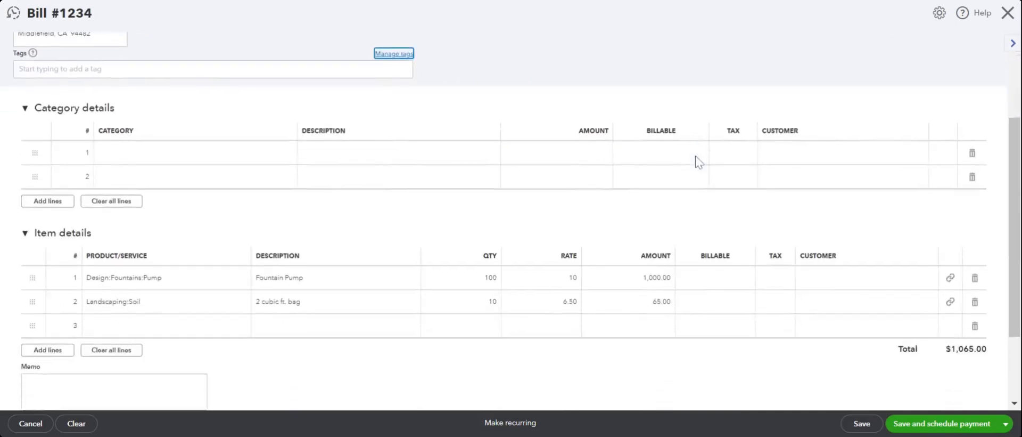
scroll("up", 3)
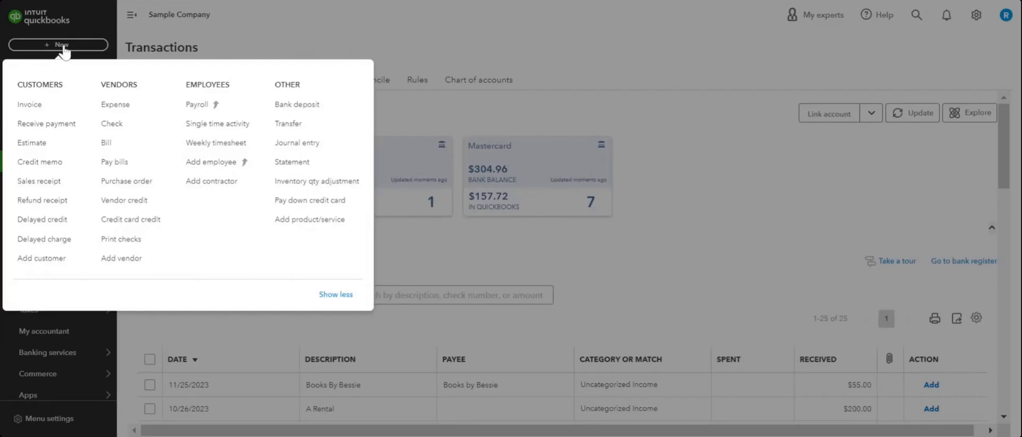
mouse_move(106, 142)
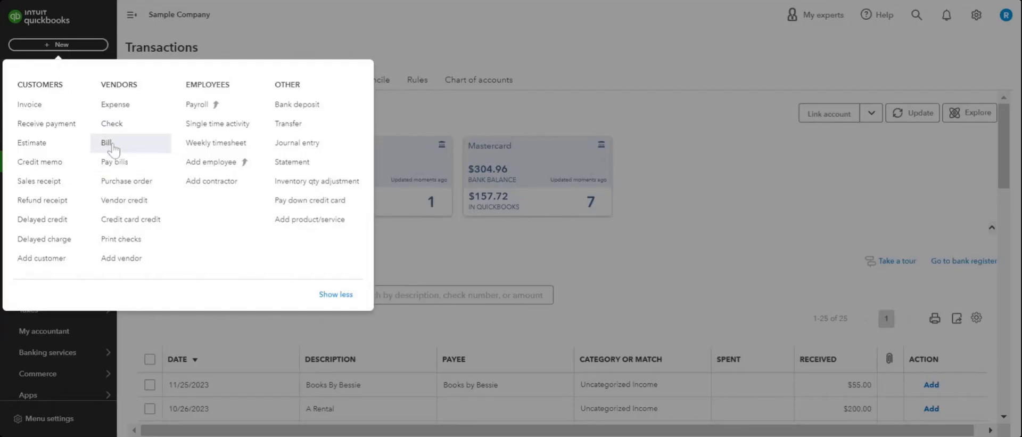
Begin a new bill for Brosnahan Insurance Agency showing purchase order #1006 available to add.
left_click(105, 142)
type("Brosnahan Insurance Agency")
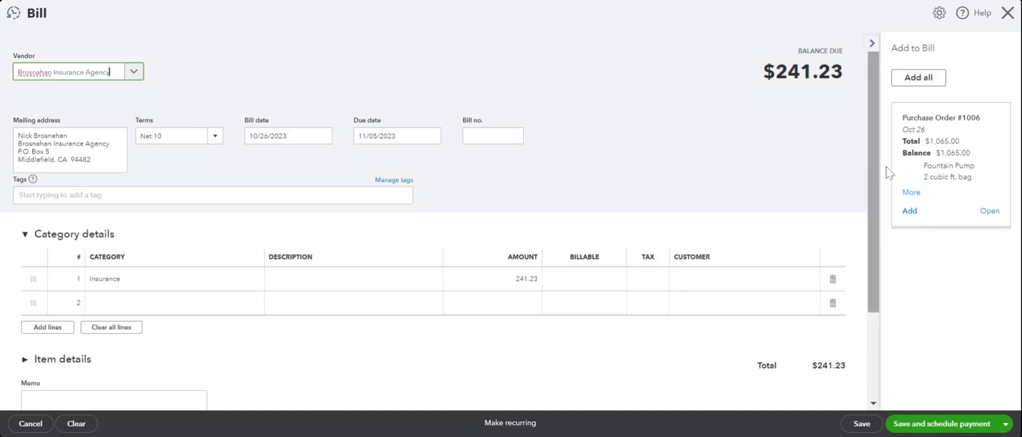
mouse_move(970, 223)
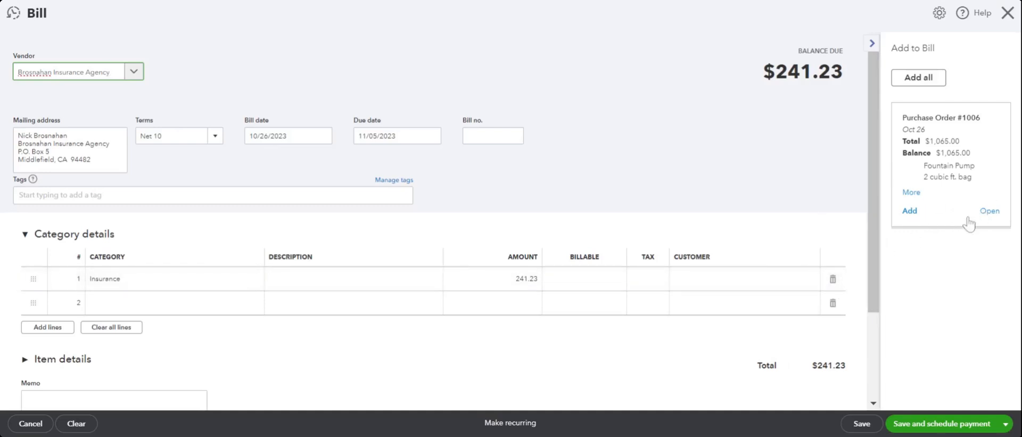
left_click(72, 72)
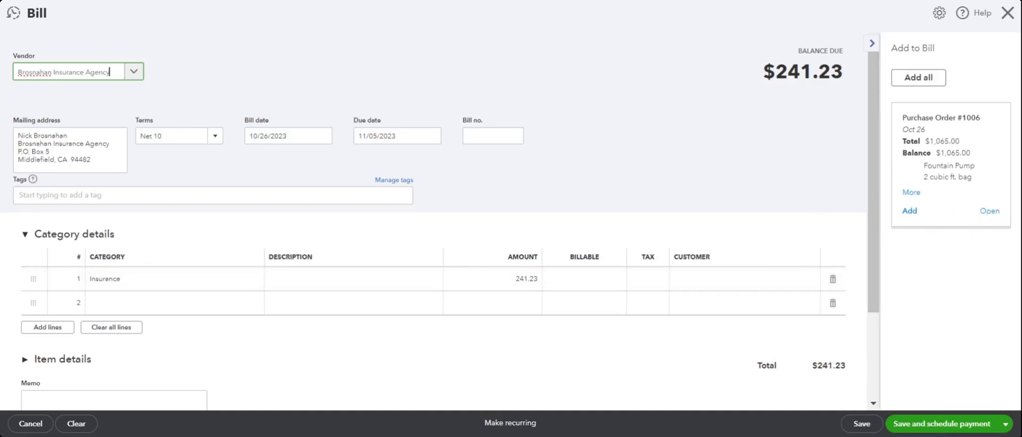
Add purchase order #1006's Pump and Soil lines and delete the Insurance line, leaving $1,065.00.
left_click(909, 210)
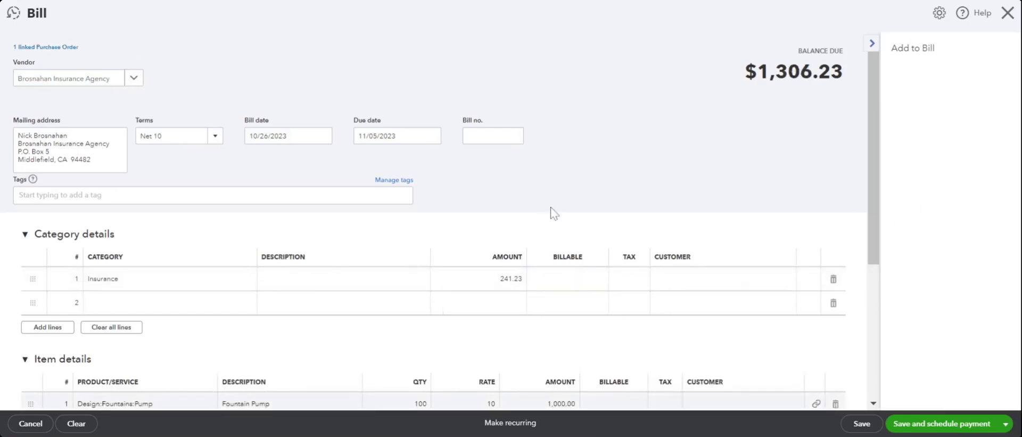
left_click(346, 279)
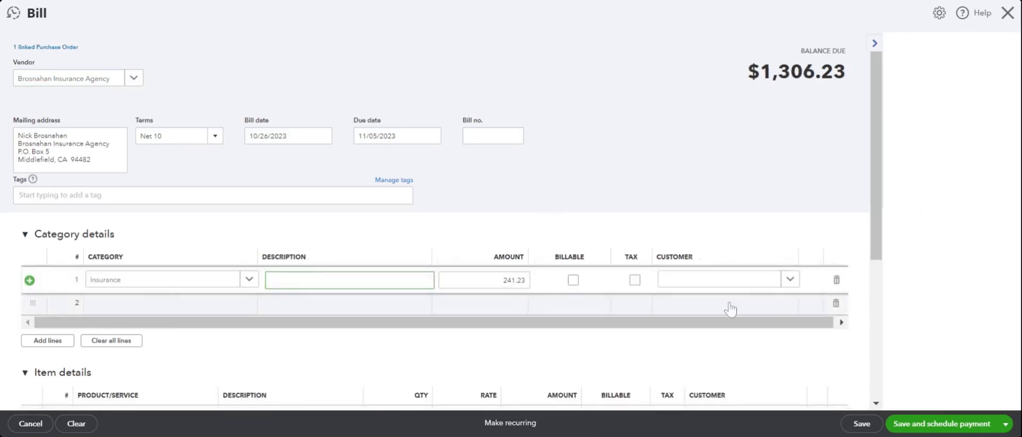
left_click(837, 279)
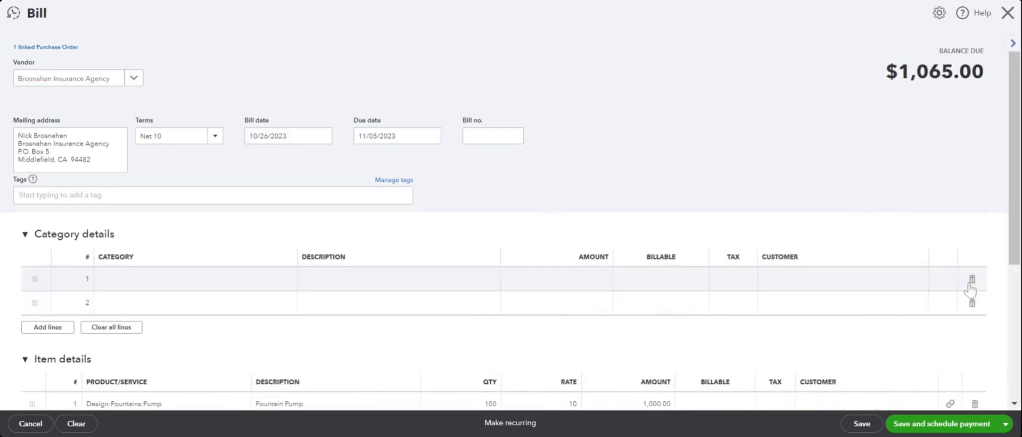
scroll("down", 3)
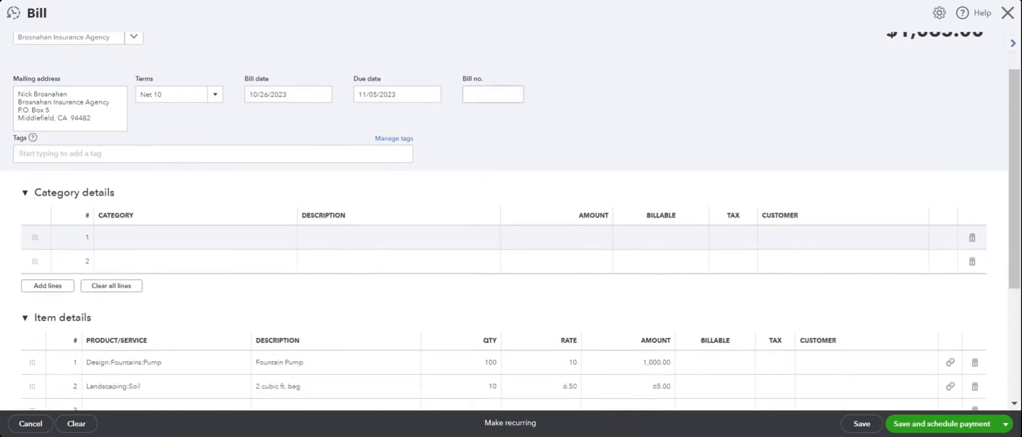
Number the bill 1234, review the item lines and save it for $1,065.00 due.
left_click(492, 93)
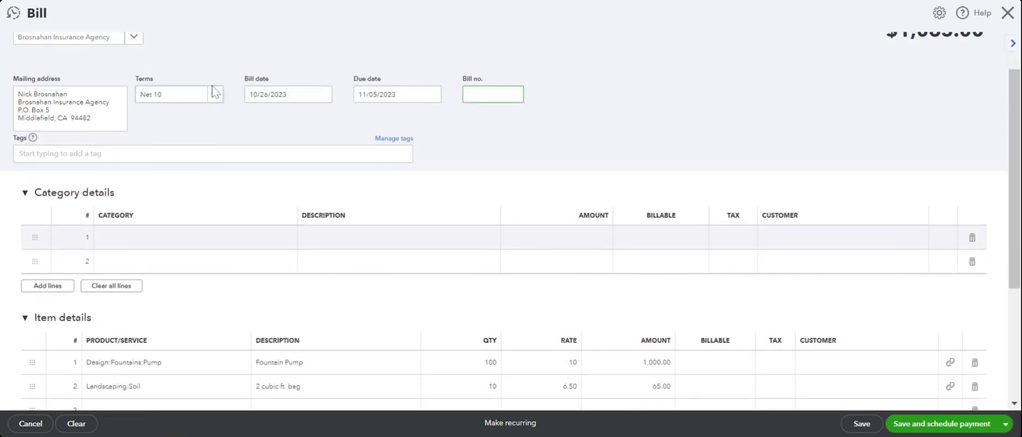
left_click(172, 93)
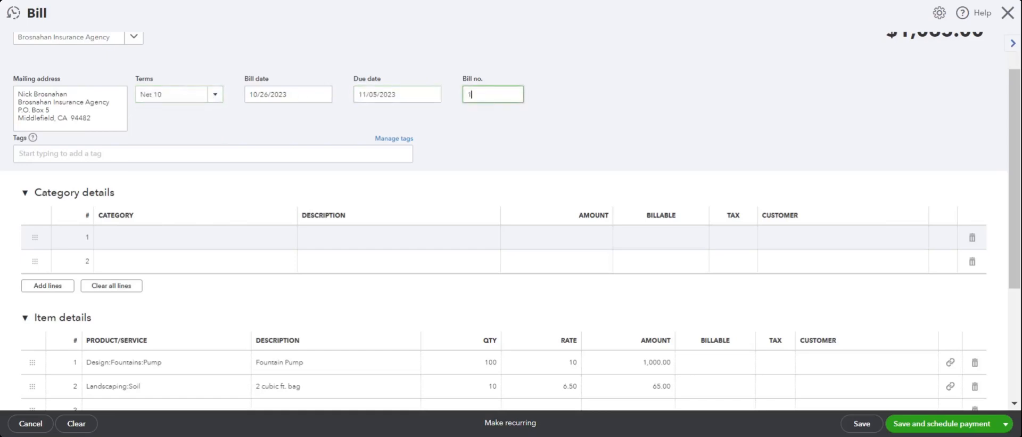
scroll("down", 3)
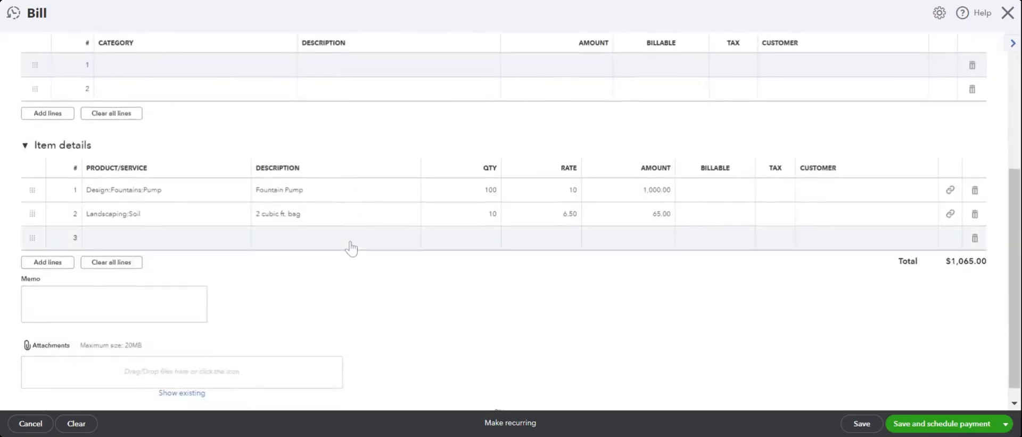
scroll("down", 3)
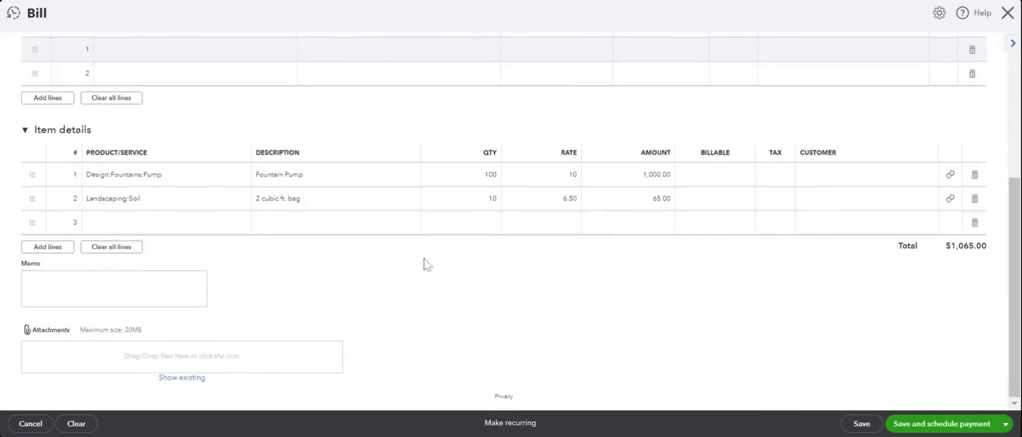
mouse_move(186, 365)
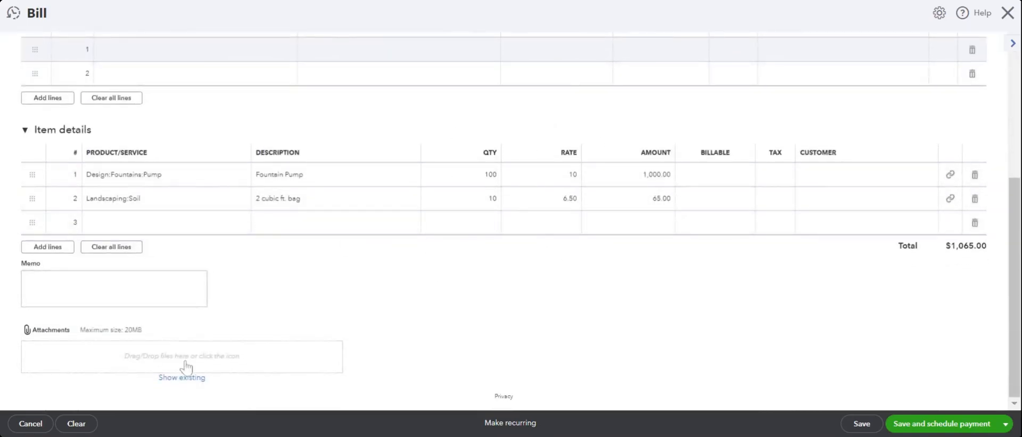
mouse_move(476, 210)
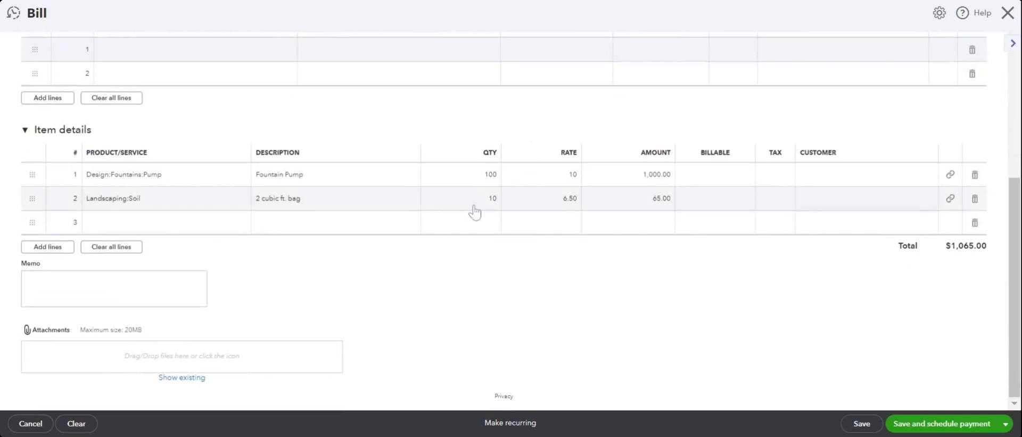
scroll("up", 3)
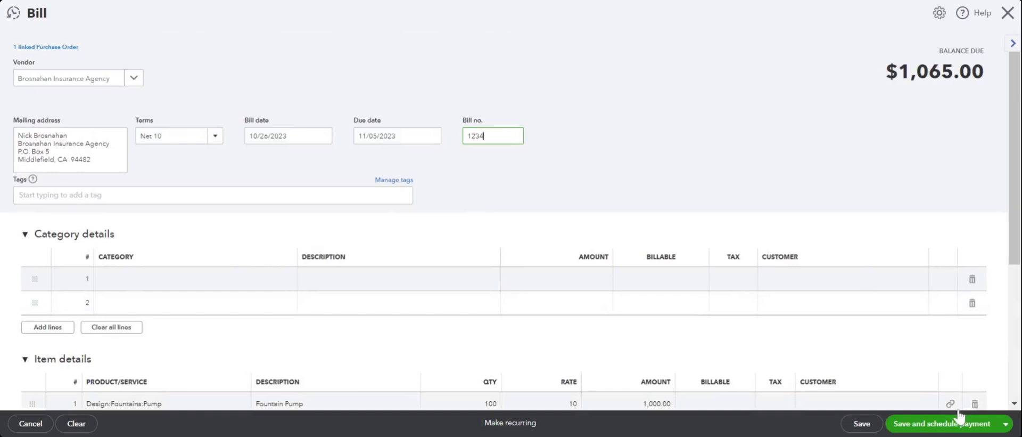
left_click(1006, 422)
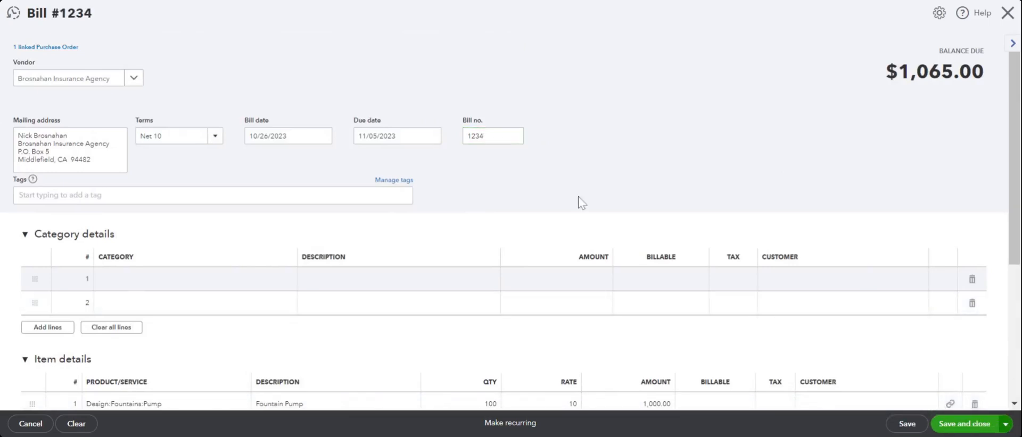
Close the saved bill and go to the Vendors list under Expenses.
left_click(967, 422)
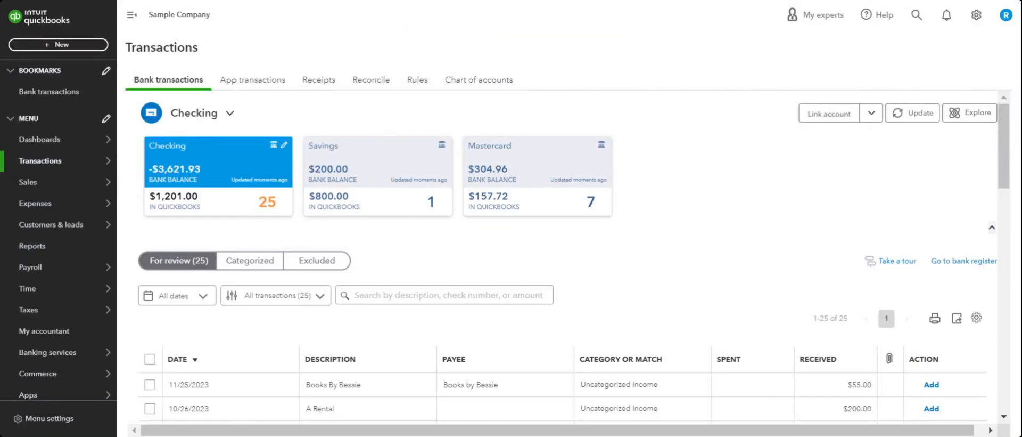
left_click(40, 160)
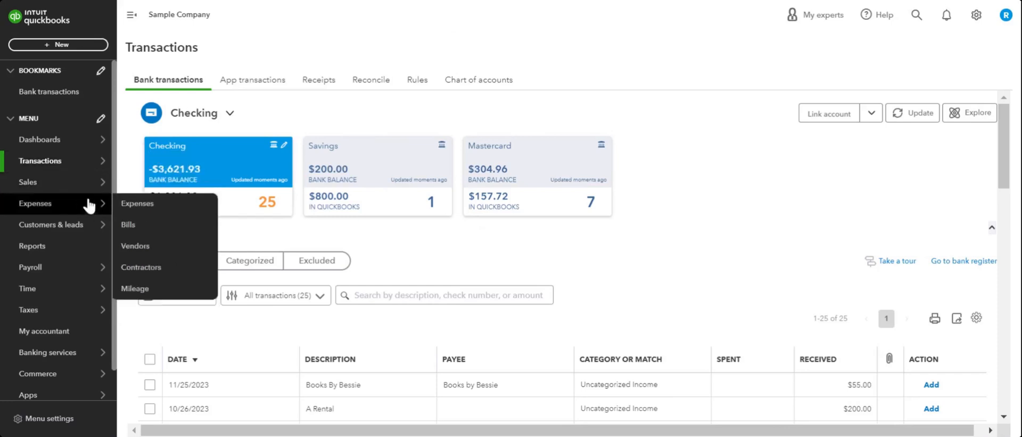
left_click(135, 246)
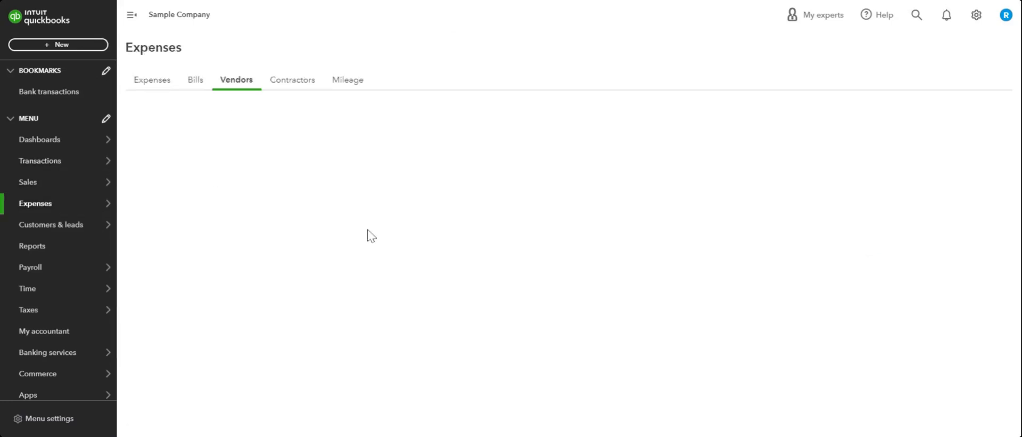
From Brosnahan Insurance Agency's transactions, reopen purchase order #1006 showing status Closed.
left_click(236, 79)
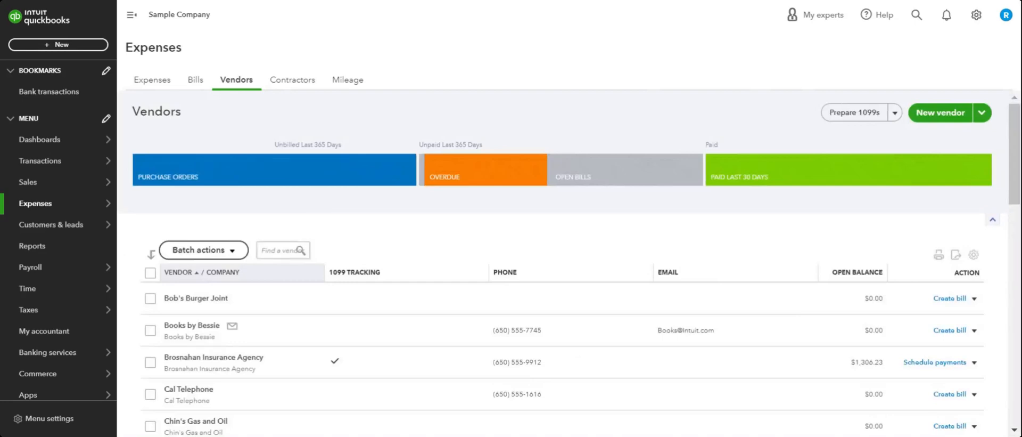
left_click(213, 356)
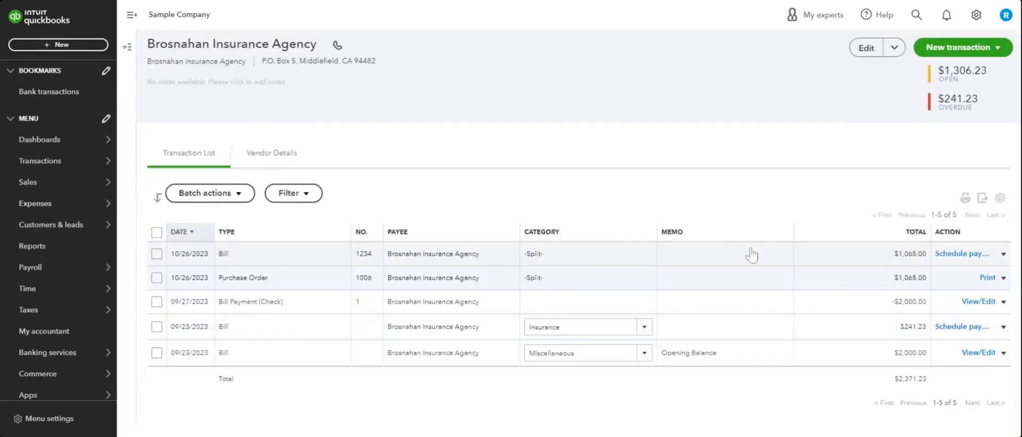
left_click(242, 277)
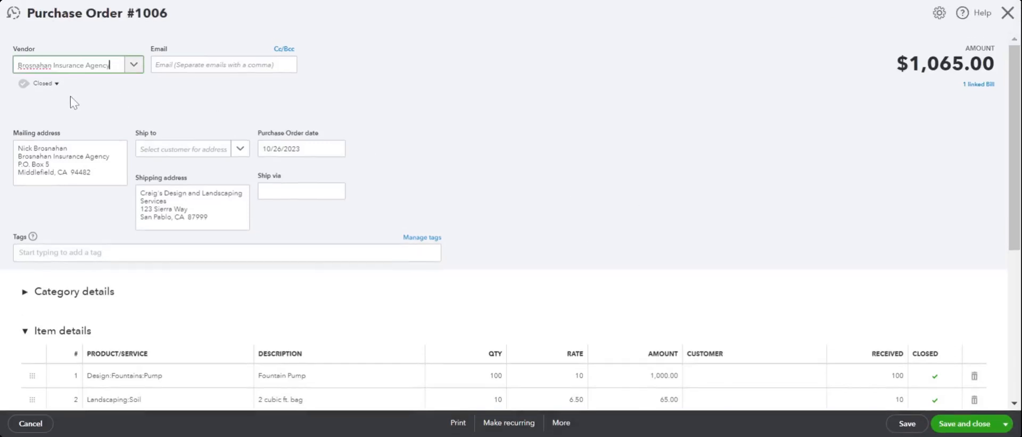
mouse_move(58, 93)
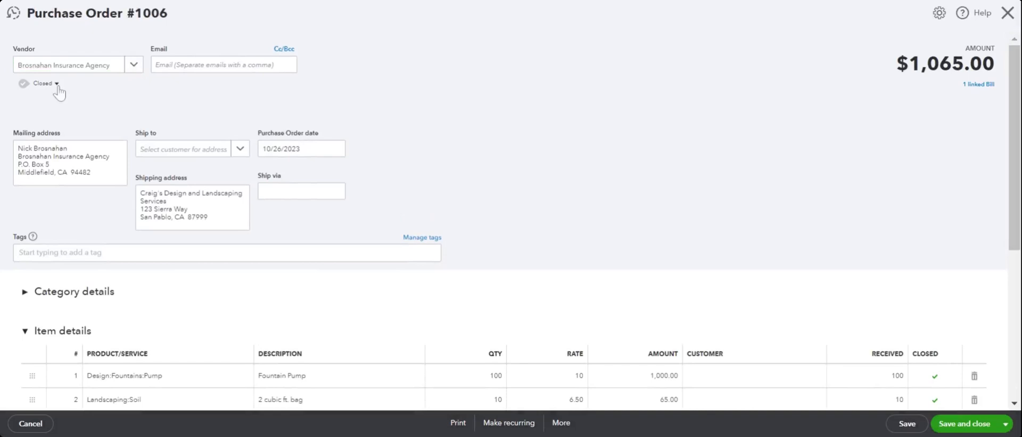
mouse_move(63, 96)
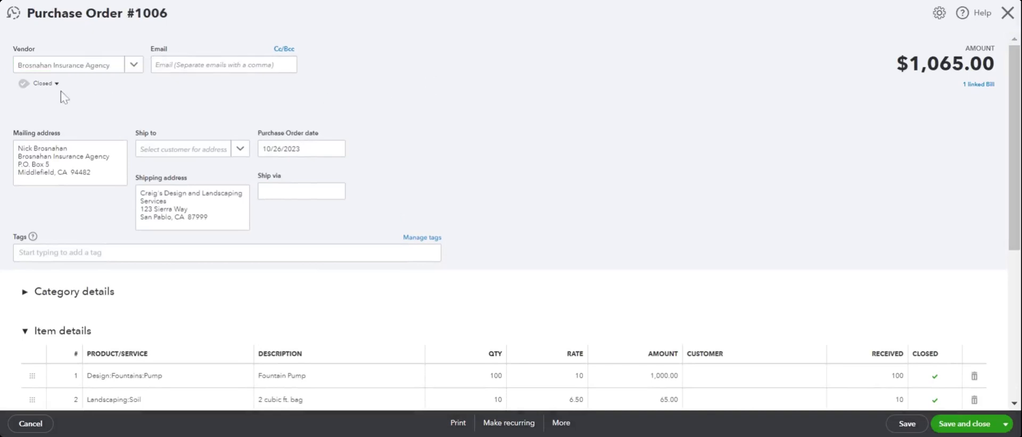
mouse_move(236, 88)
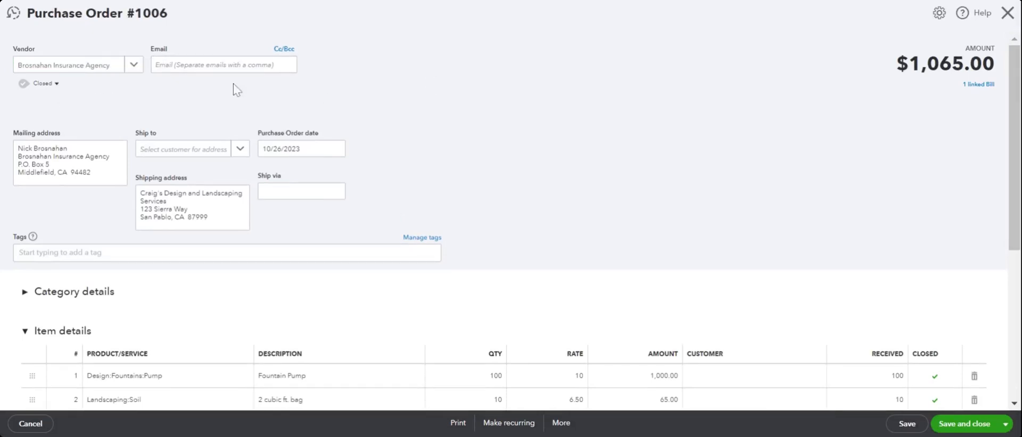
scroll("down", 3)
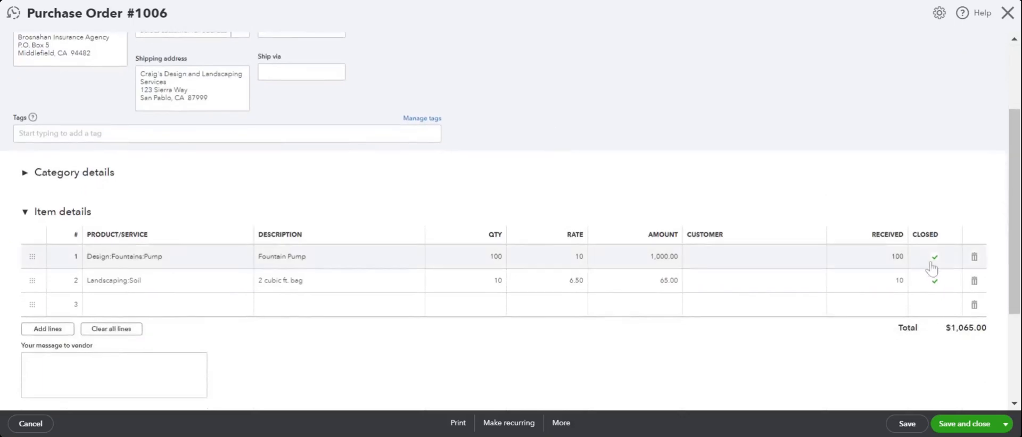
mouse_move(859, 202)
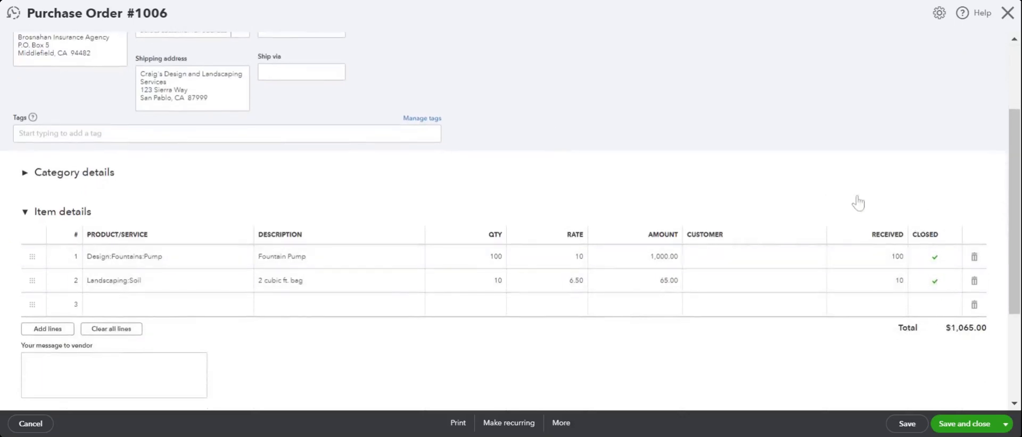
mouse_move(862, 197)
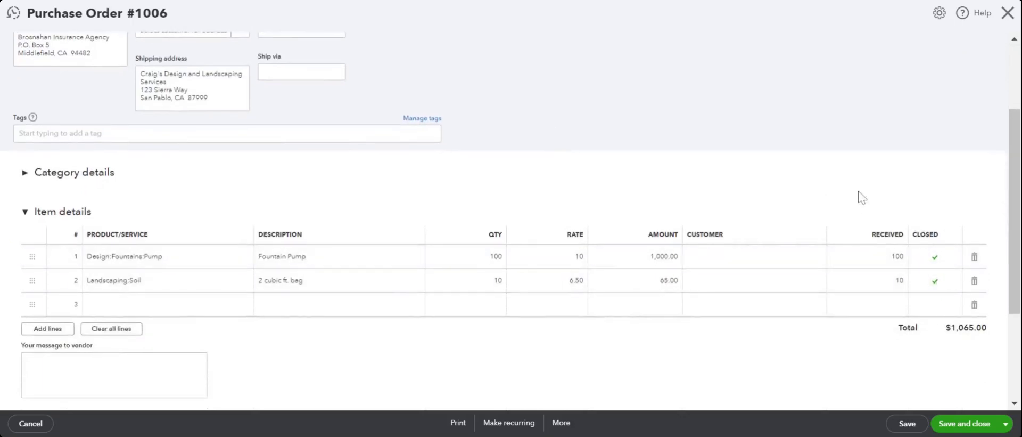
scroll("up", 3)
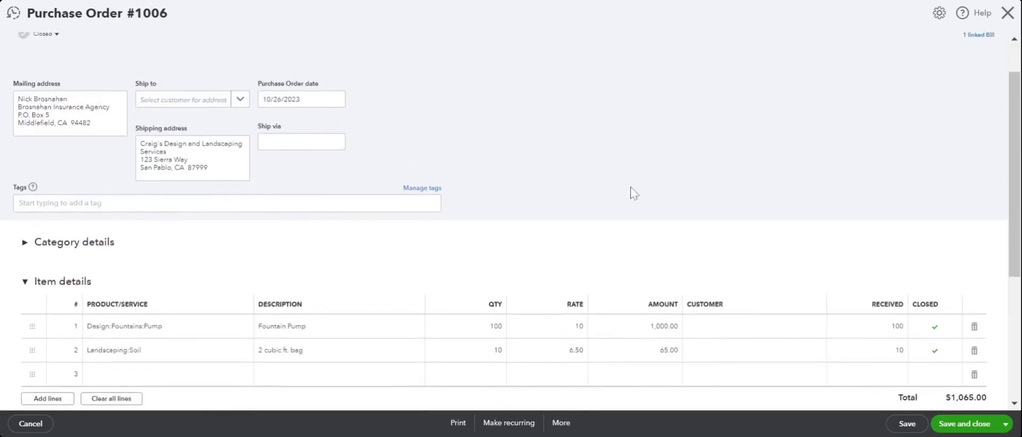
scroll("up", 3)
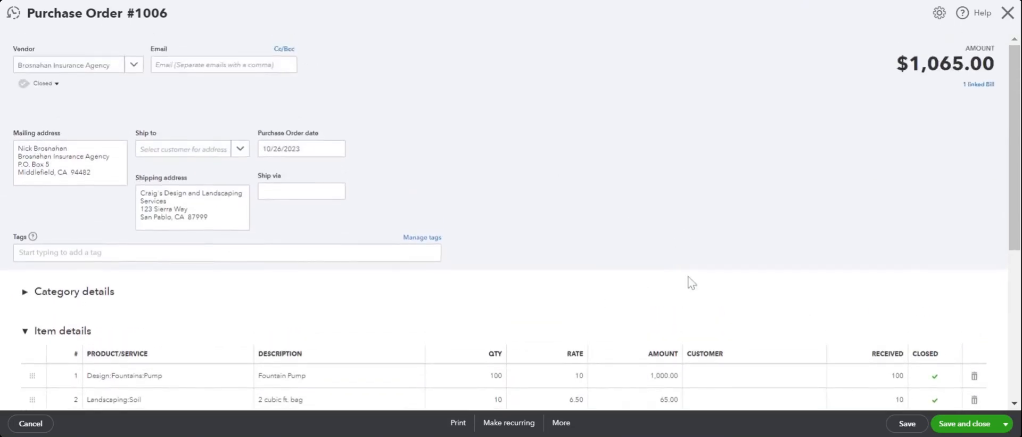
mouse_move(603, 228)
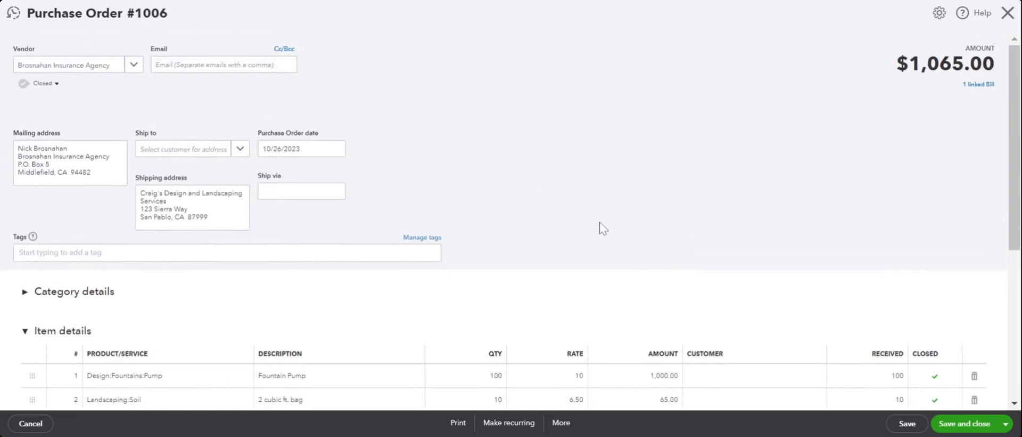
mouse_move(564, 205)
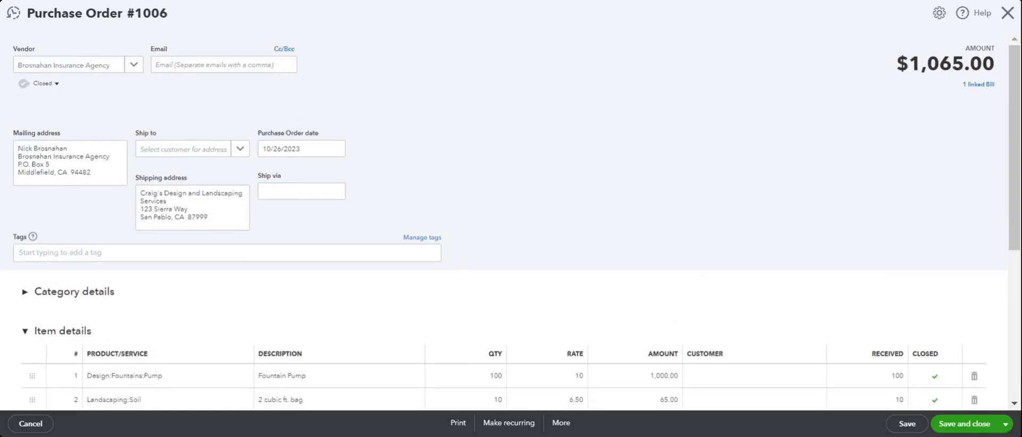
mouse_move(626, 285)
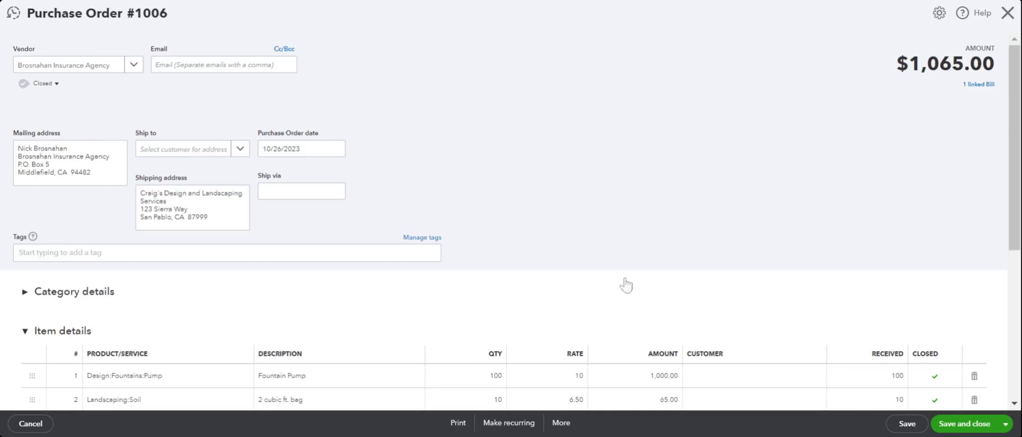
mouse_move(967, 423)
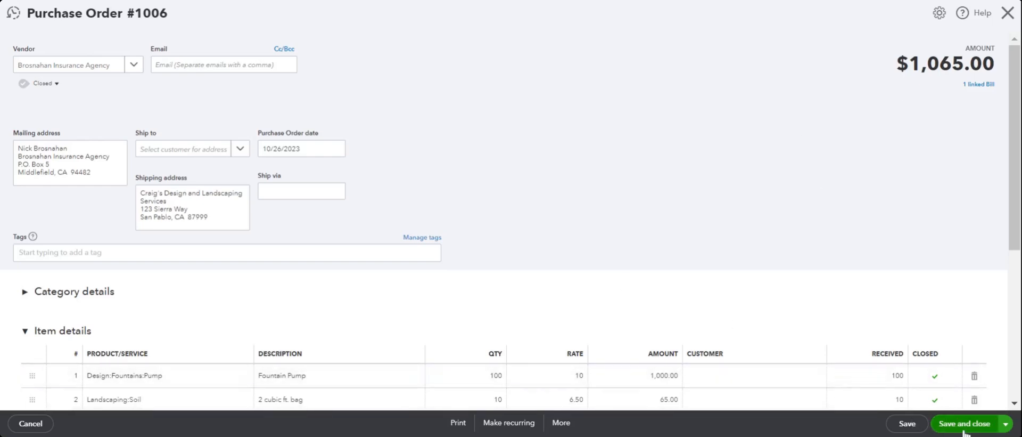